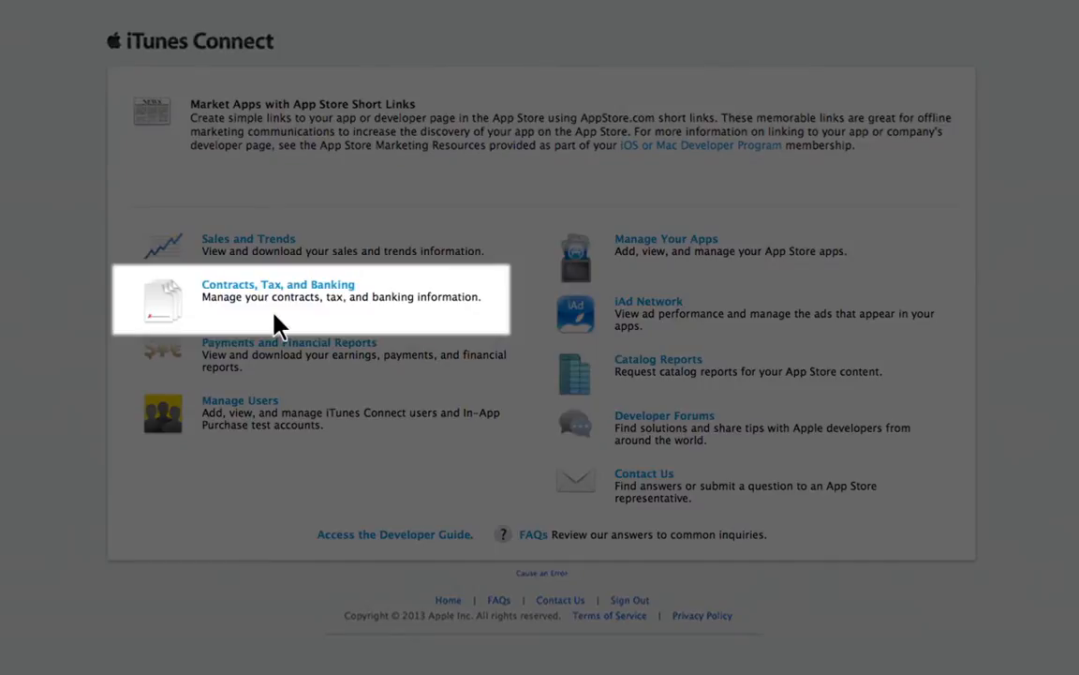
- Go to Manage Your Apps and open the iTunes Connect Mobile app's information page
click(278, 284)
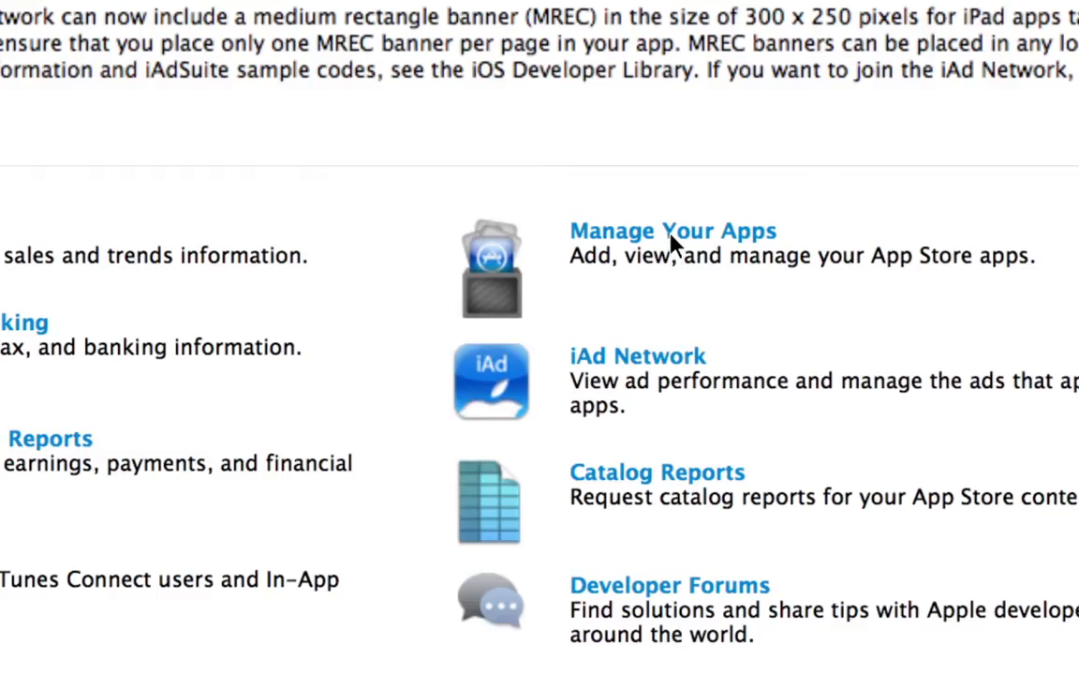
click(673, 230)
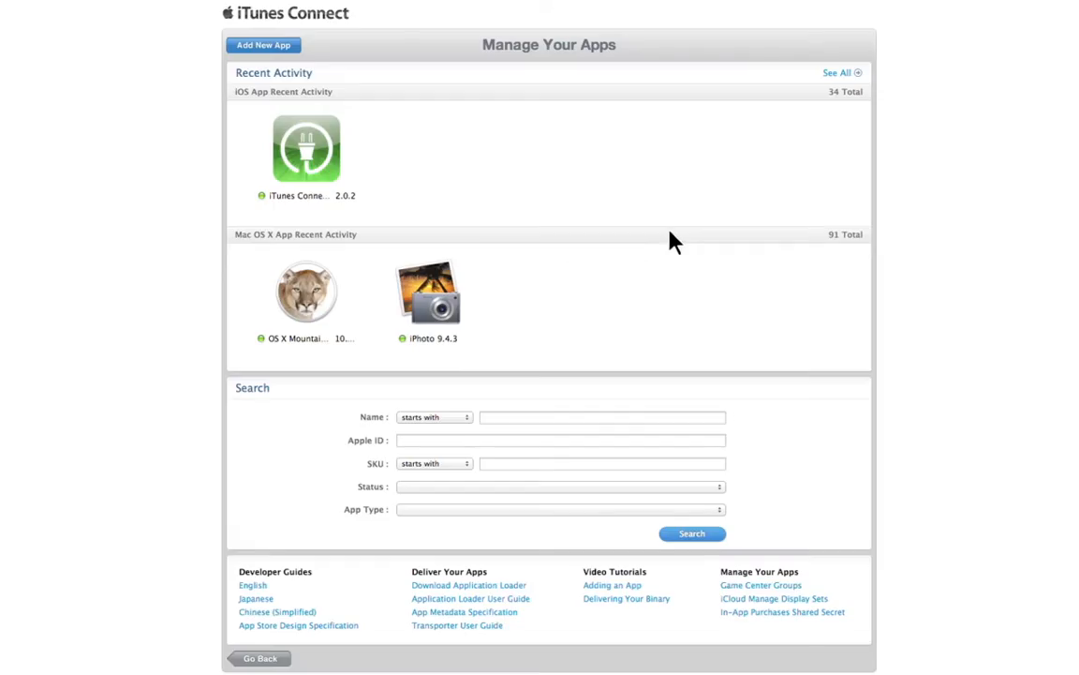
mouse_move(581, 231)
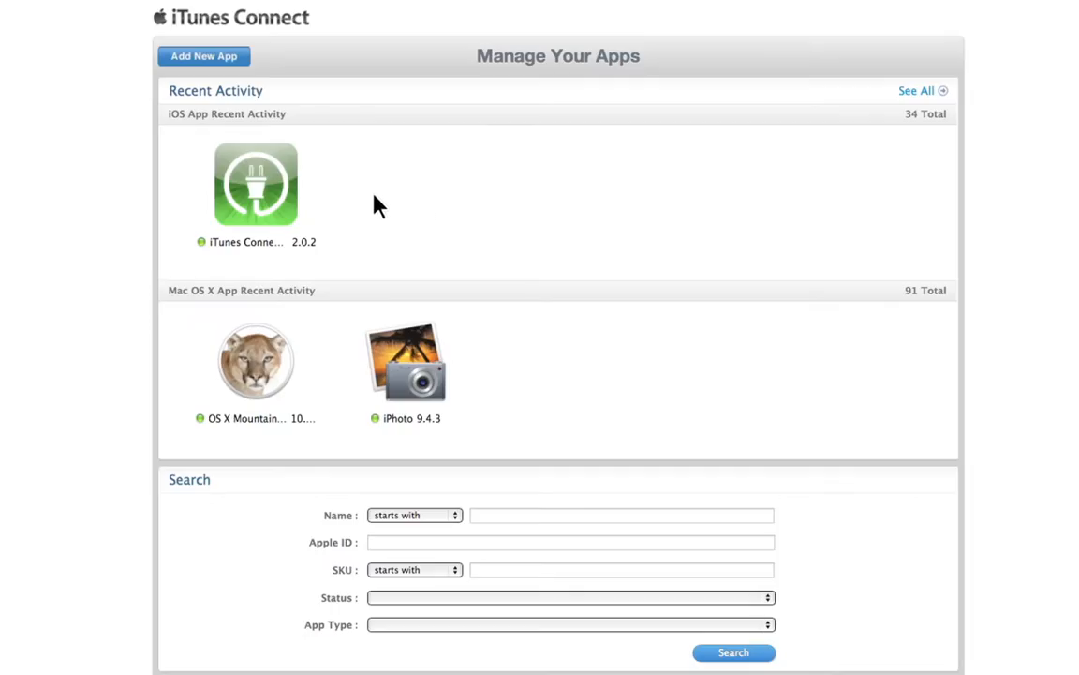
mouse_move(314, 196)
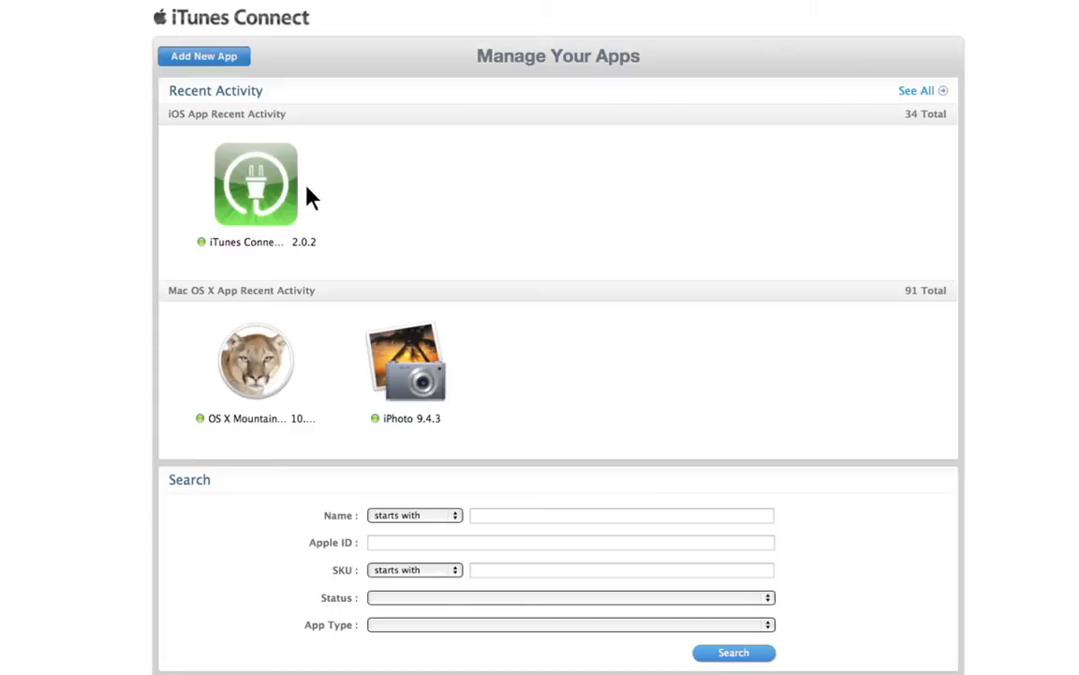
mouse_move(280, 195)
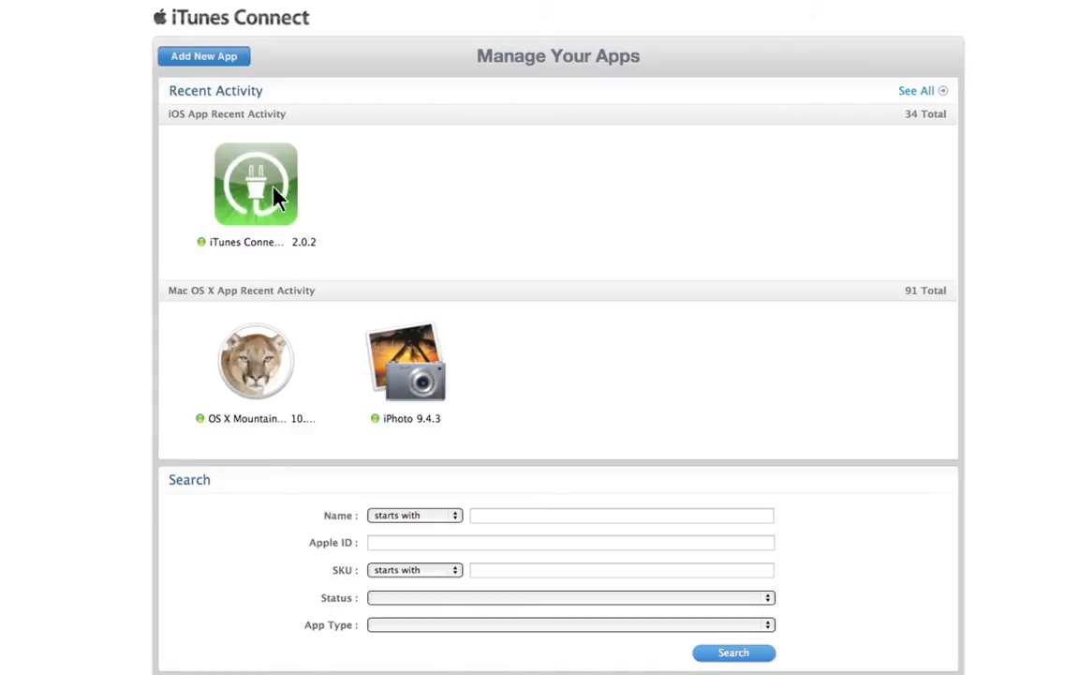
click(256, 183)
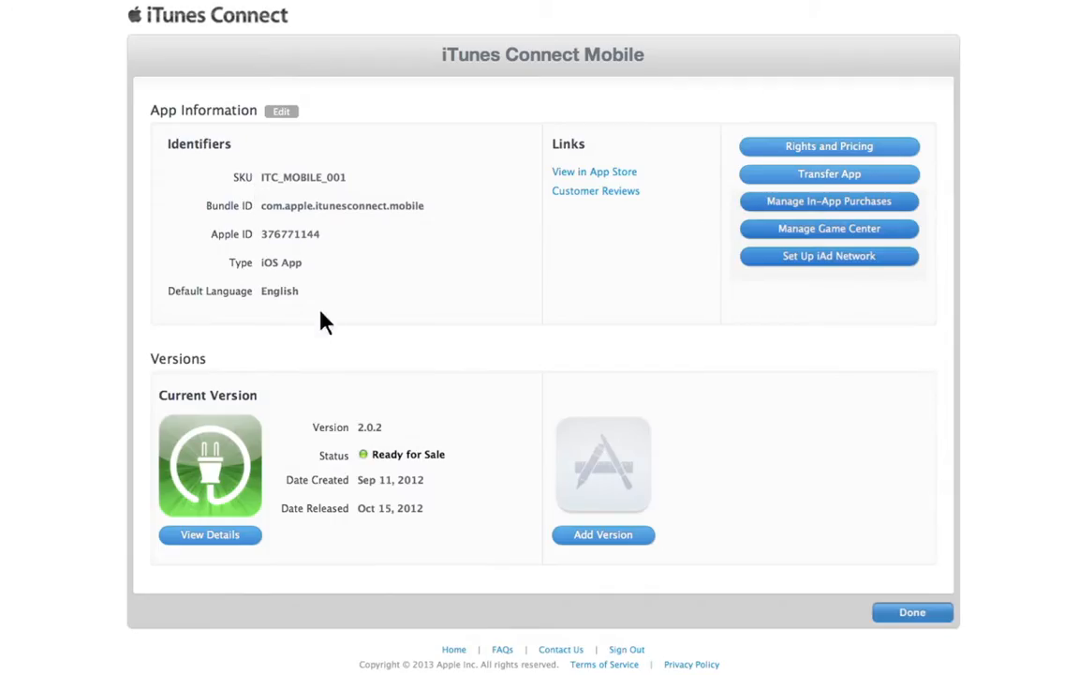
mouse_move(506, 660)
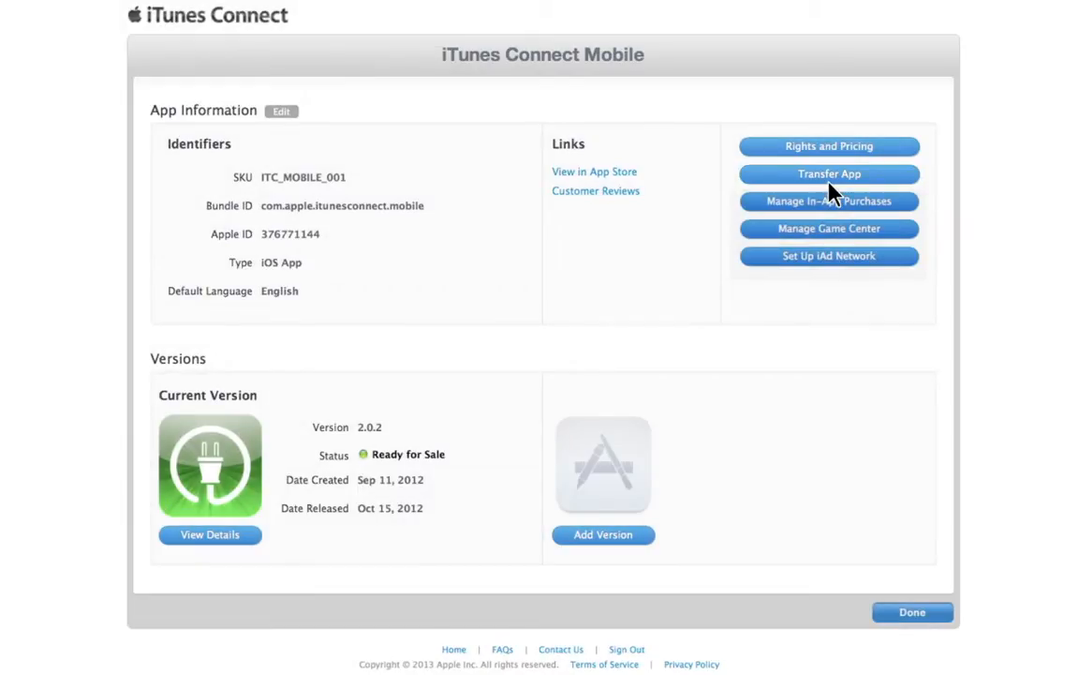
- Begin the app transfer, review the criteria list, and continue past it
click(829, 174)
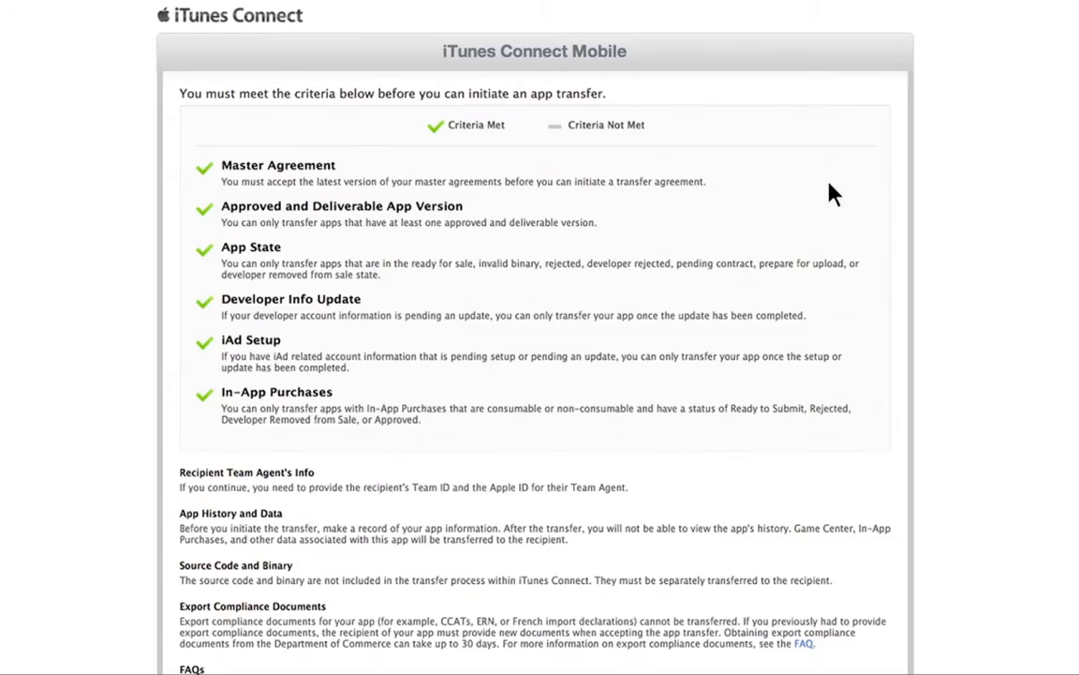
mouse_move(754, 205)
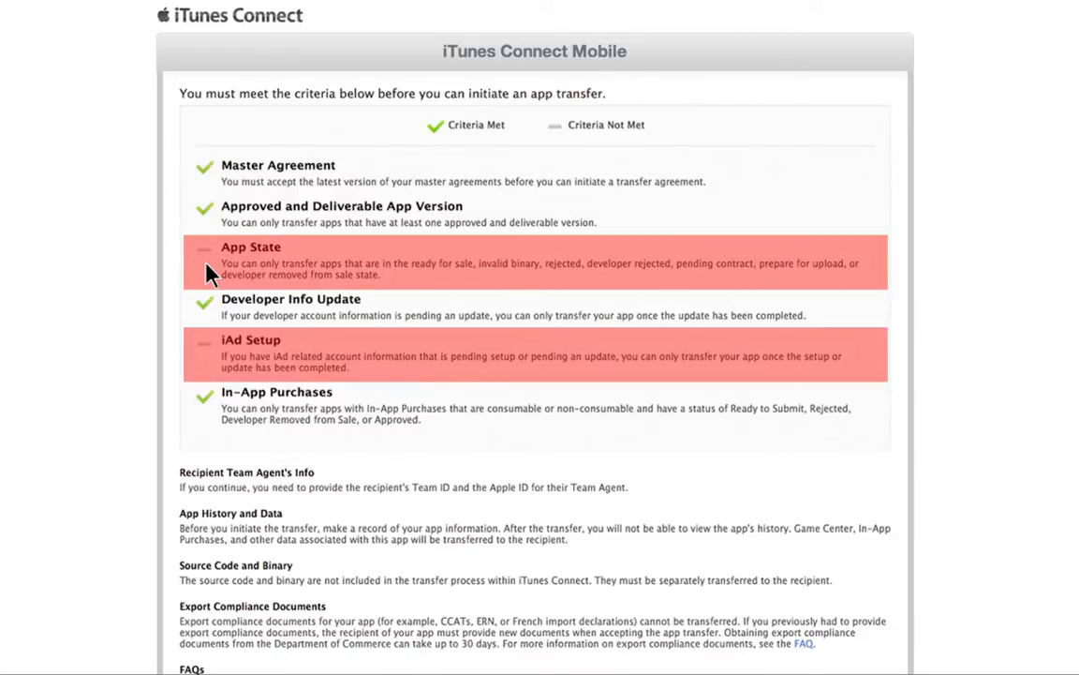
scroll(down, 3)
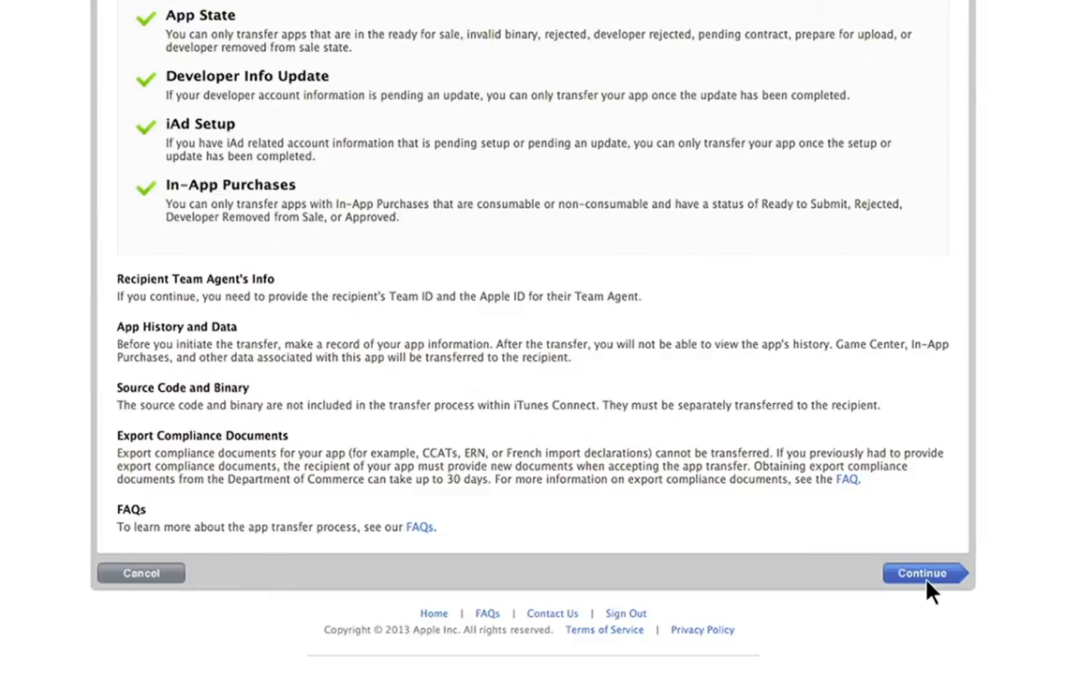
click(922, 572)
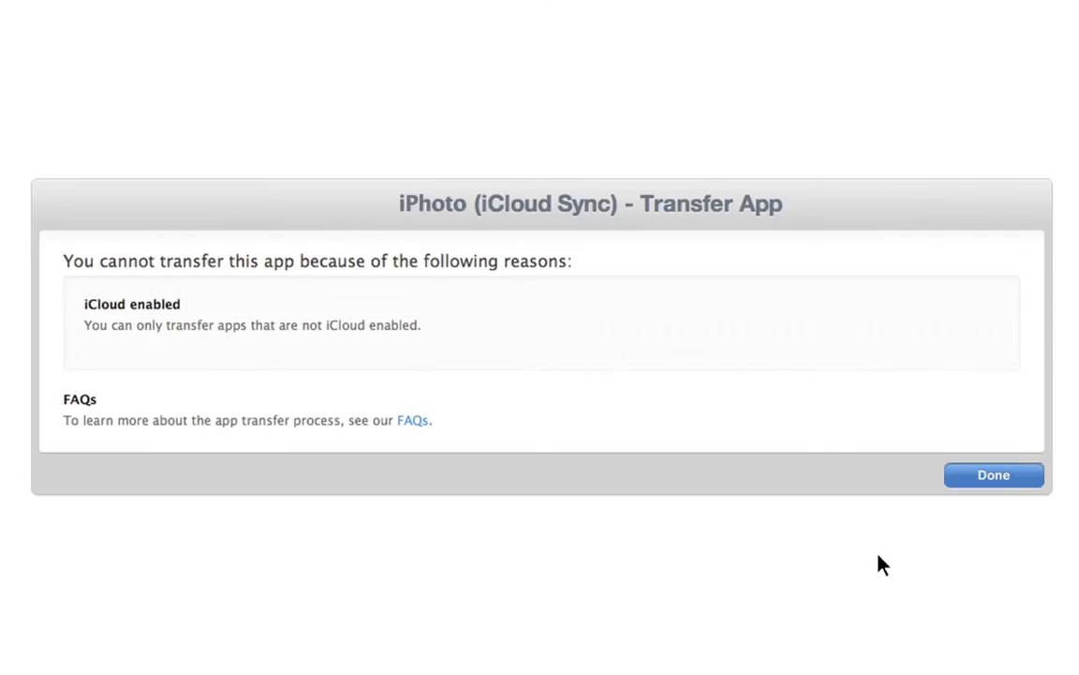
mouse_move(899, 552)
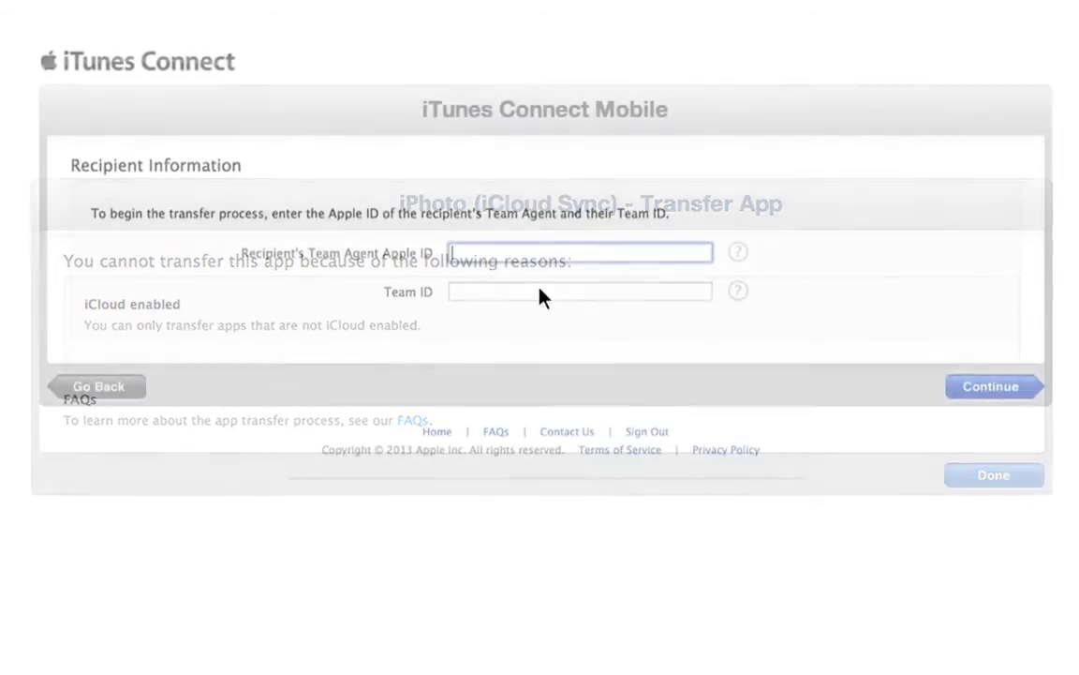
- Enter the recipient's Team Agent Apple ID and Team ID 123A456B78, then submit
text(johnnyappleseed@apple.co)
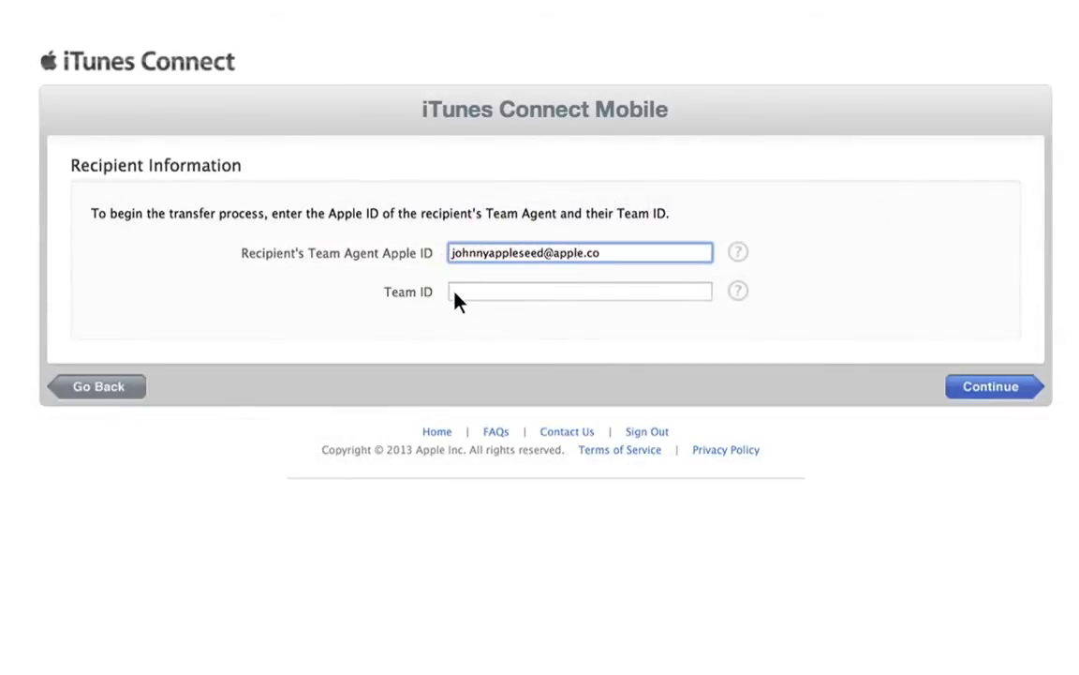
text(123A456B)
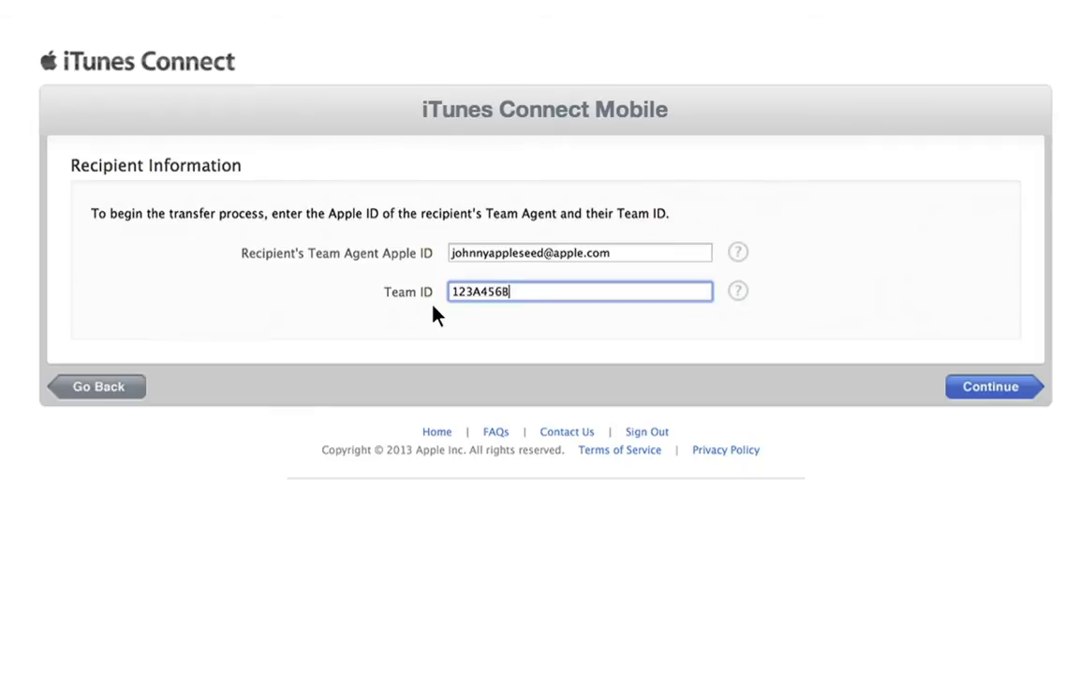
text(78)
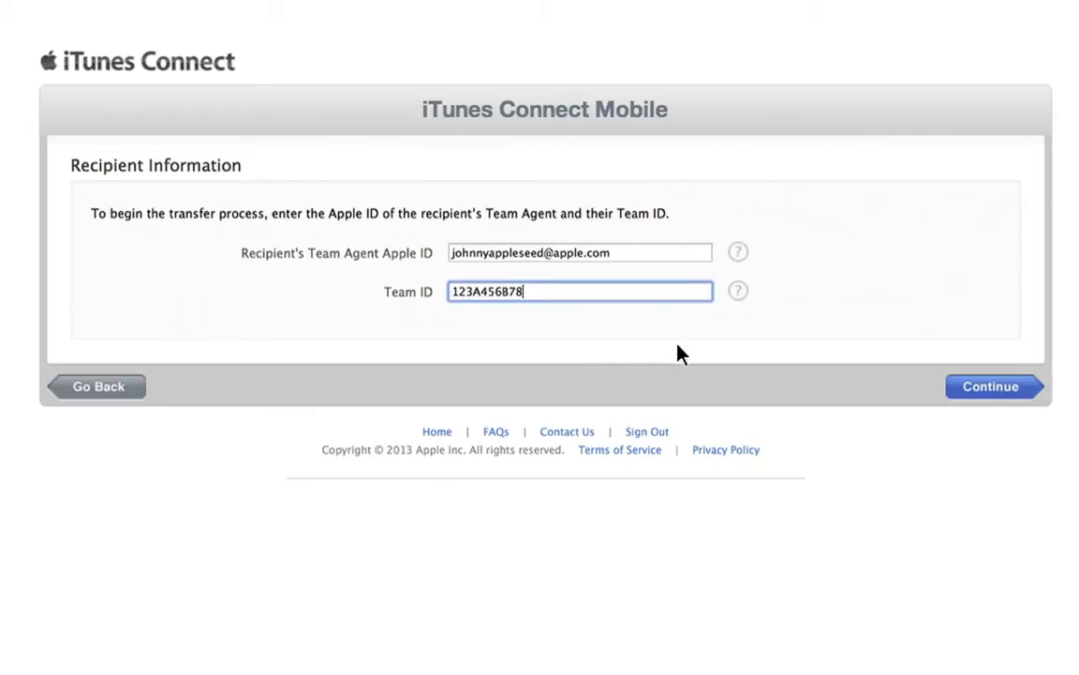
click(990, 386)
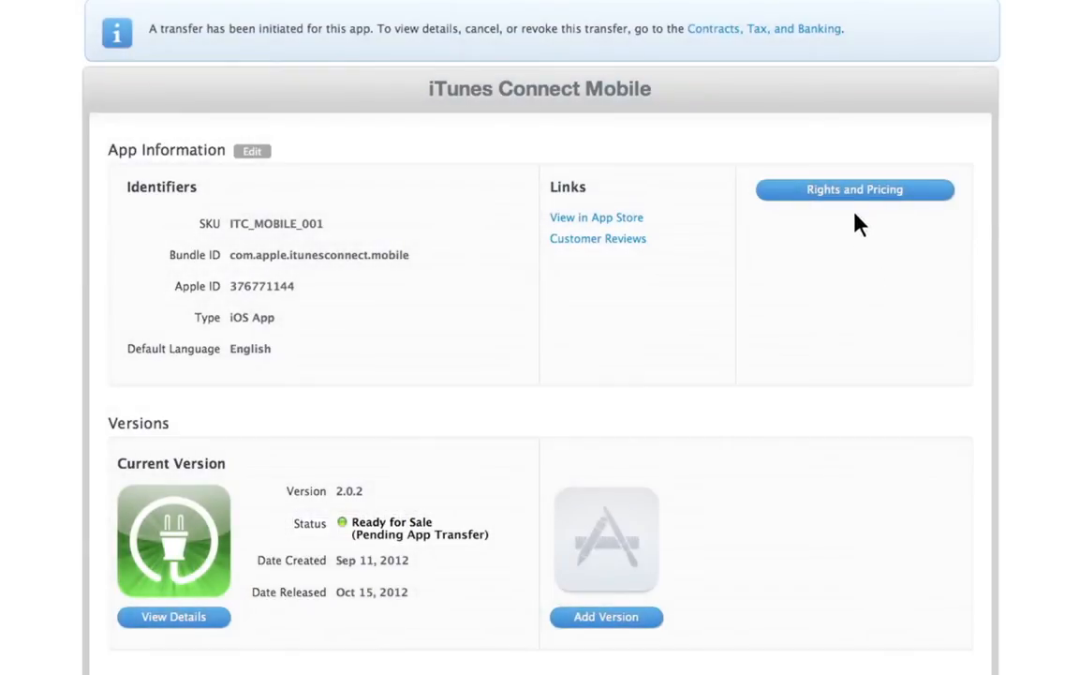
mouse_move(854, 197)
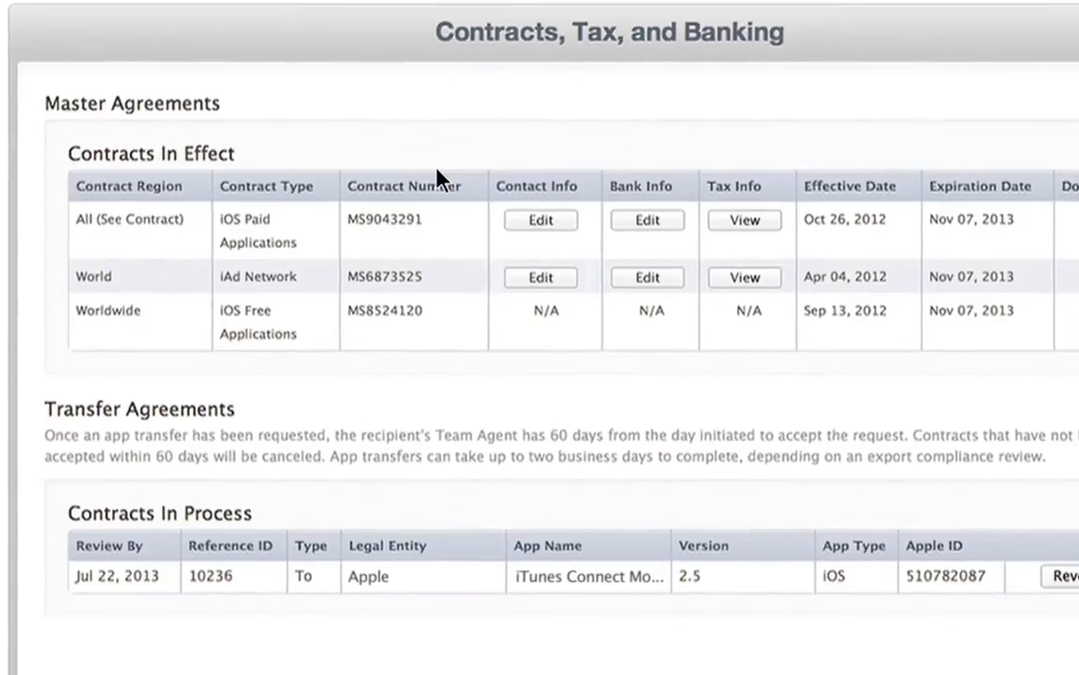
- Scroll the app page to check the transfer banner and Pending App Transfer status
scroll(down, 3)
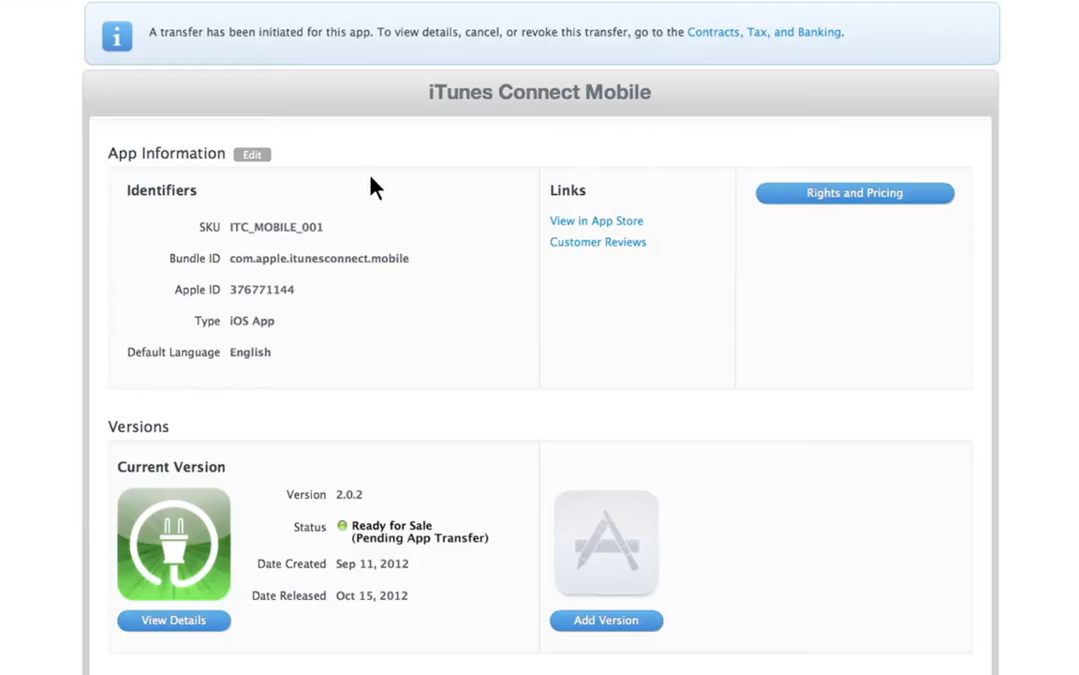
mouse_move(574, 120)
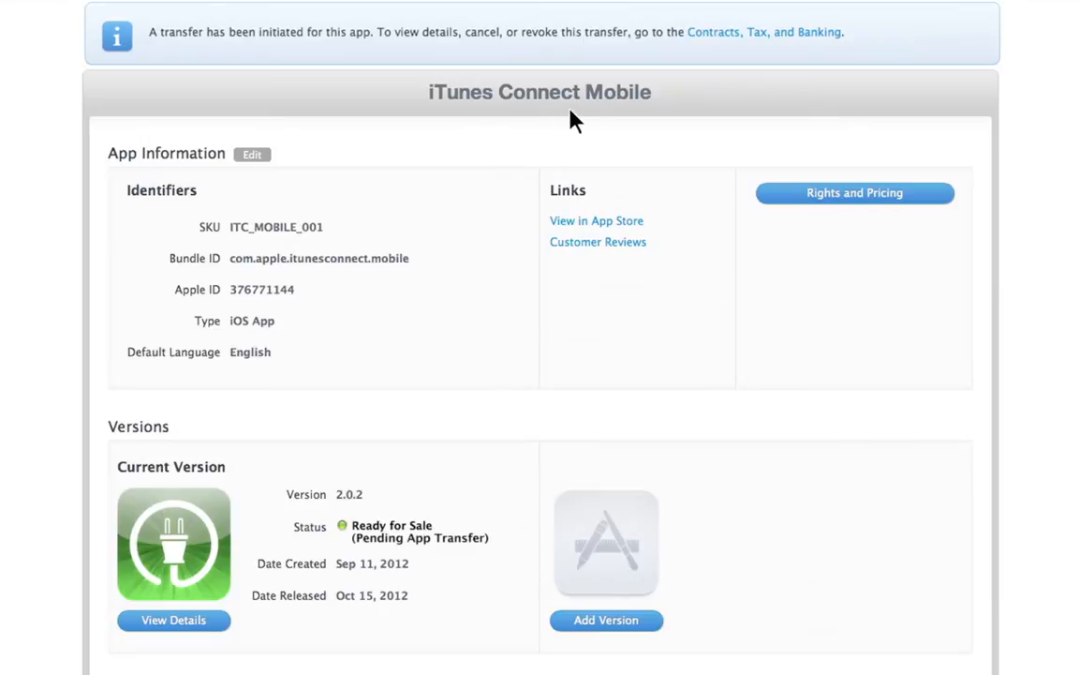
mouse_move(789, 46)
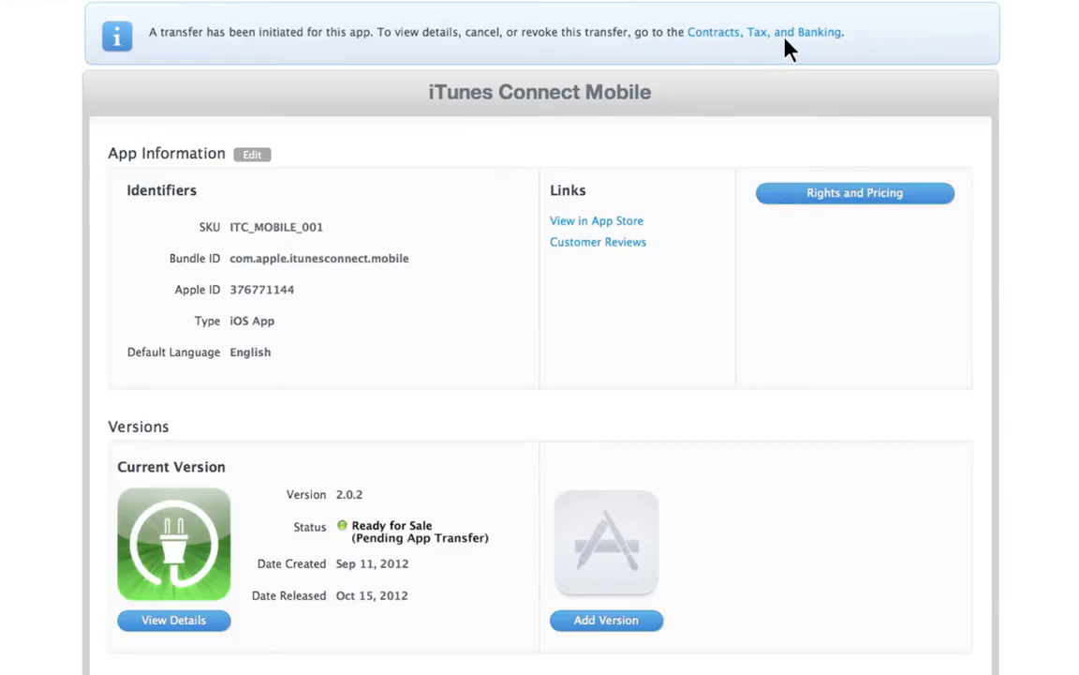
mouse_move(789, 42)
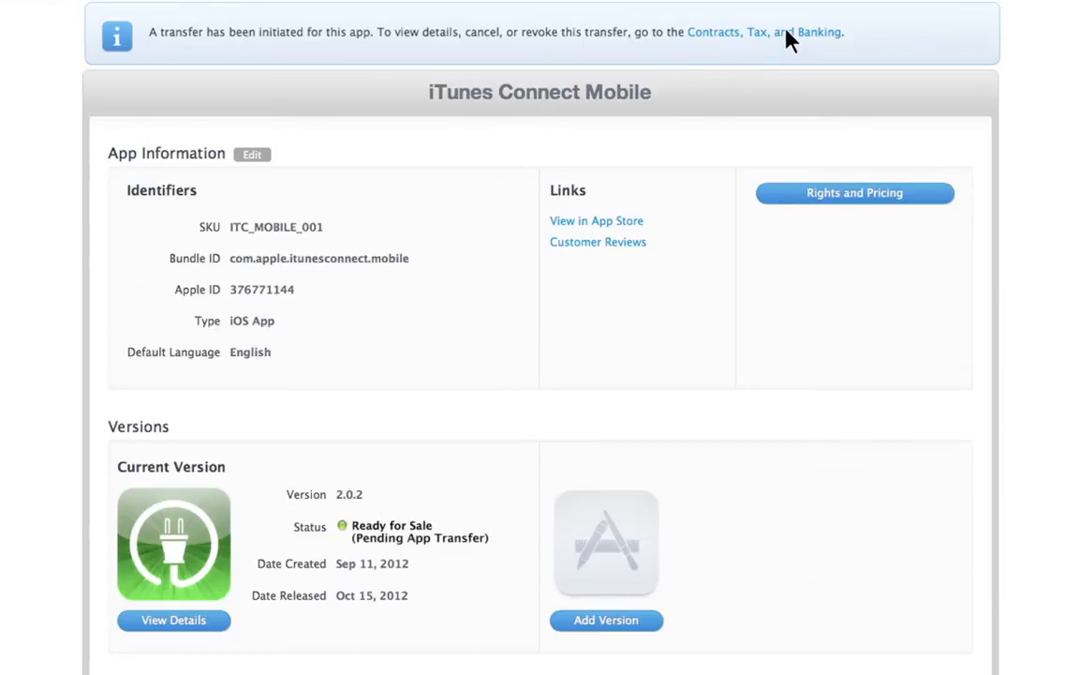
- Revoke the in-process transfer contract under Contracts, Tax, and Banking, confirming the revocation
click(765, 31)
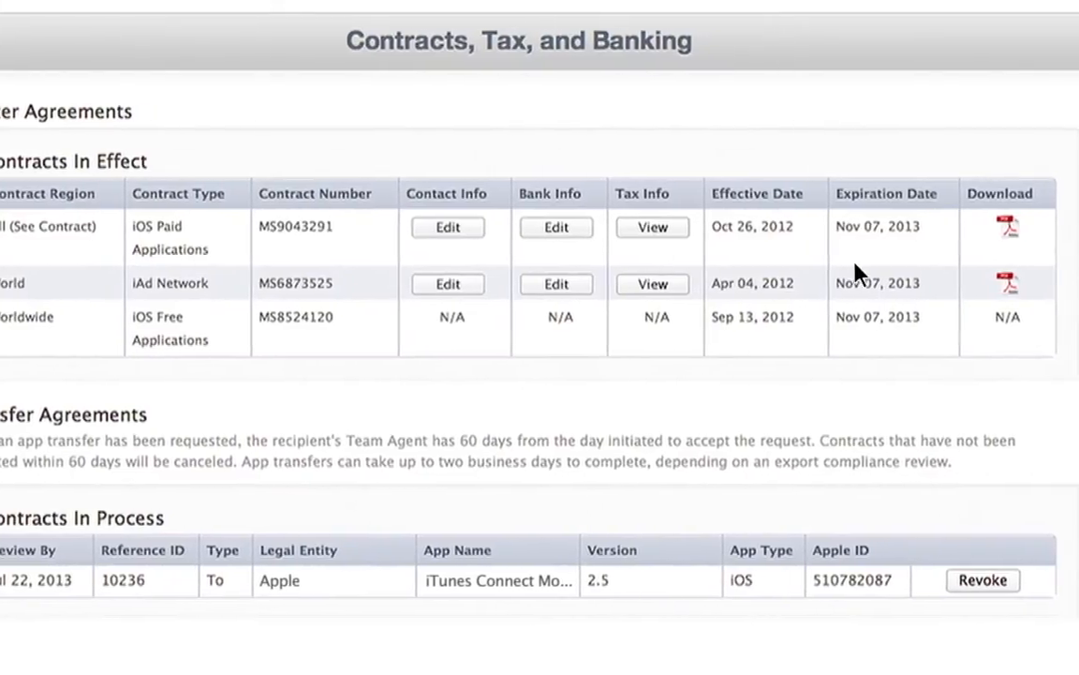
click(983, 579)
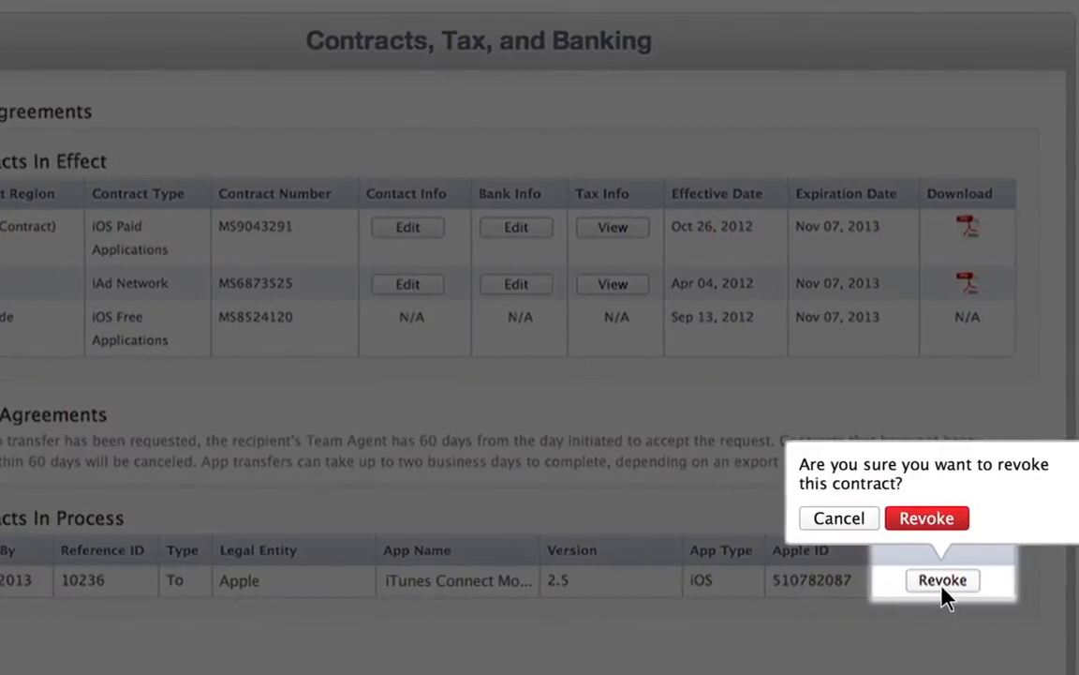
click(837, 517)
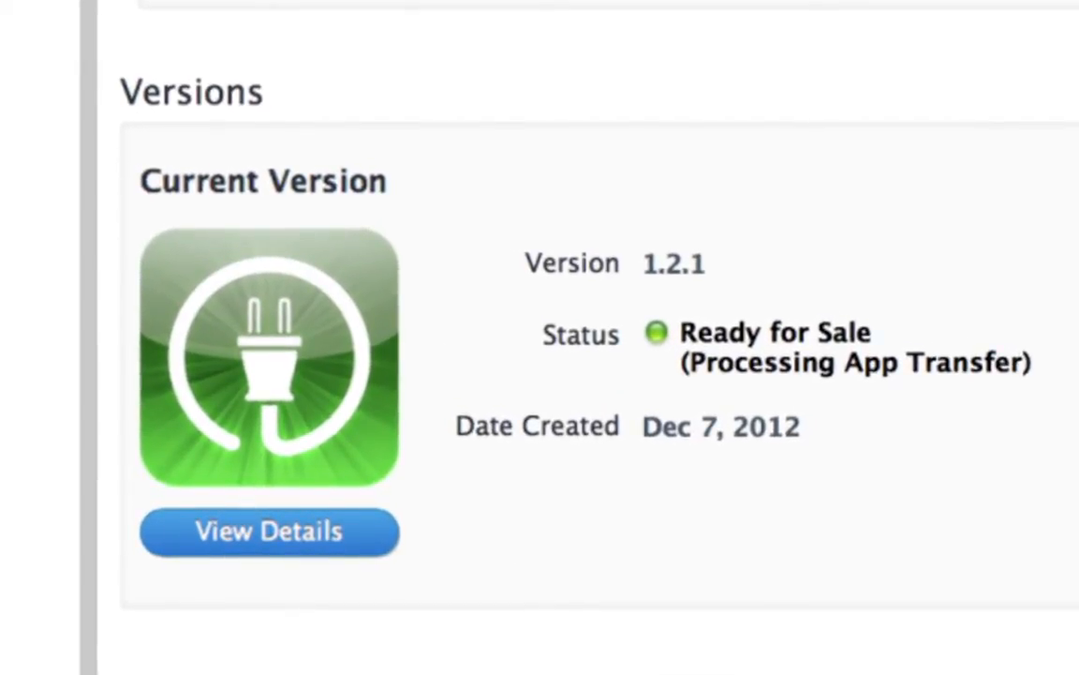
scroll(up, 3)
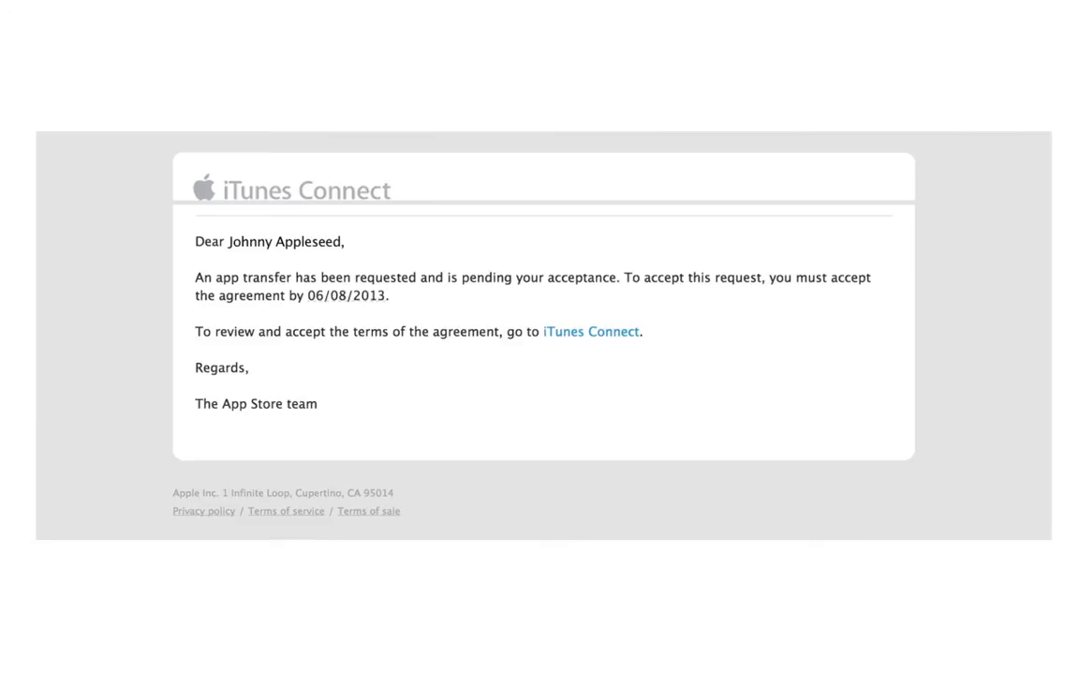
- Follow the email link, sign in as the recipient, and reach Contracts, Tax and Banking
click(591, 331)
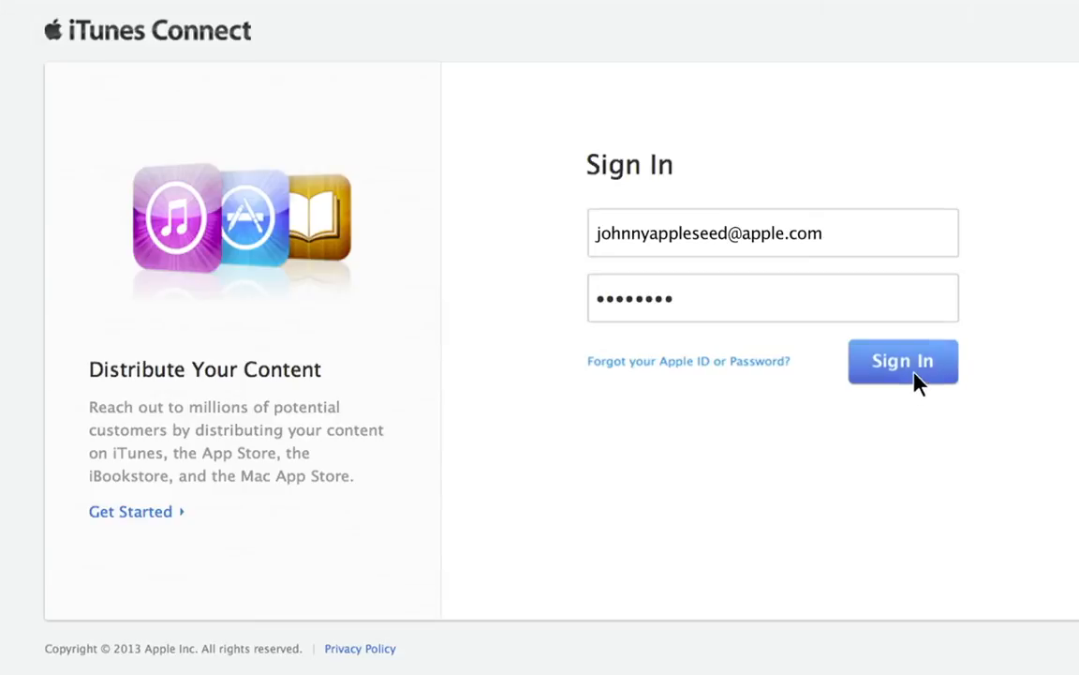
click(903, 360)
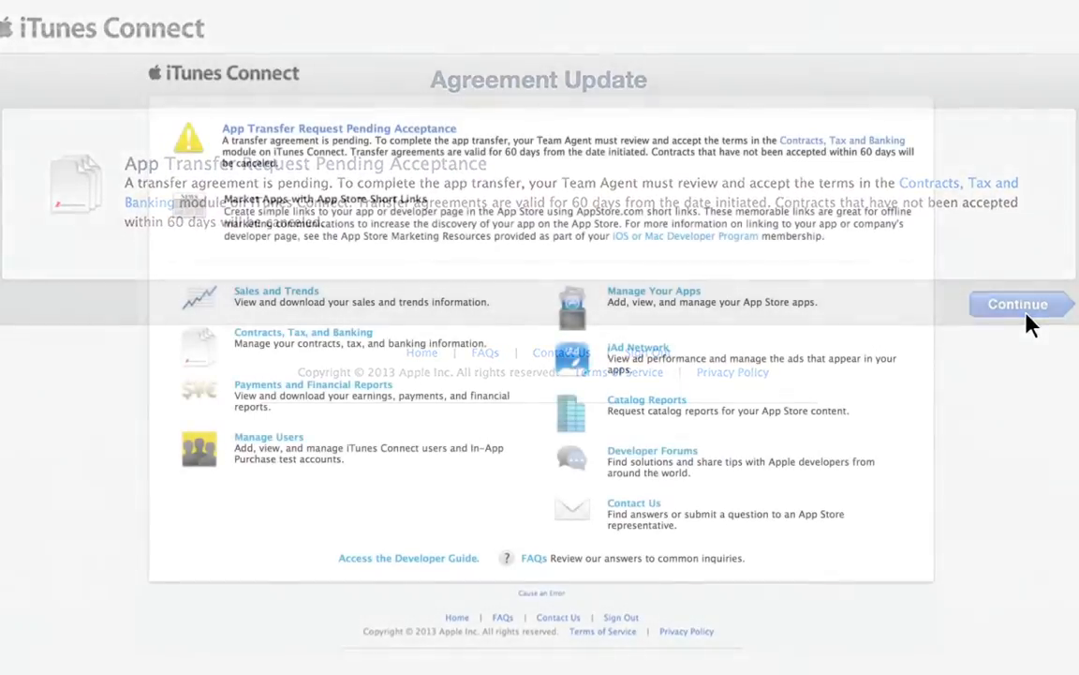
click(1017, 304)
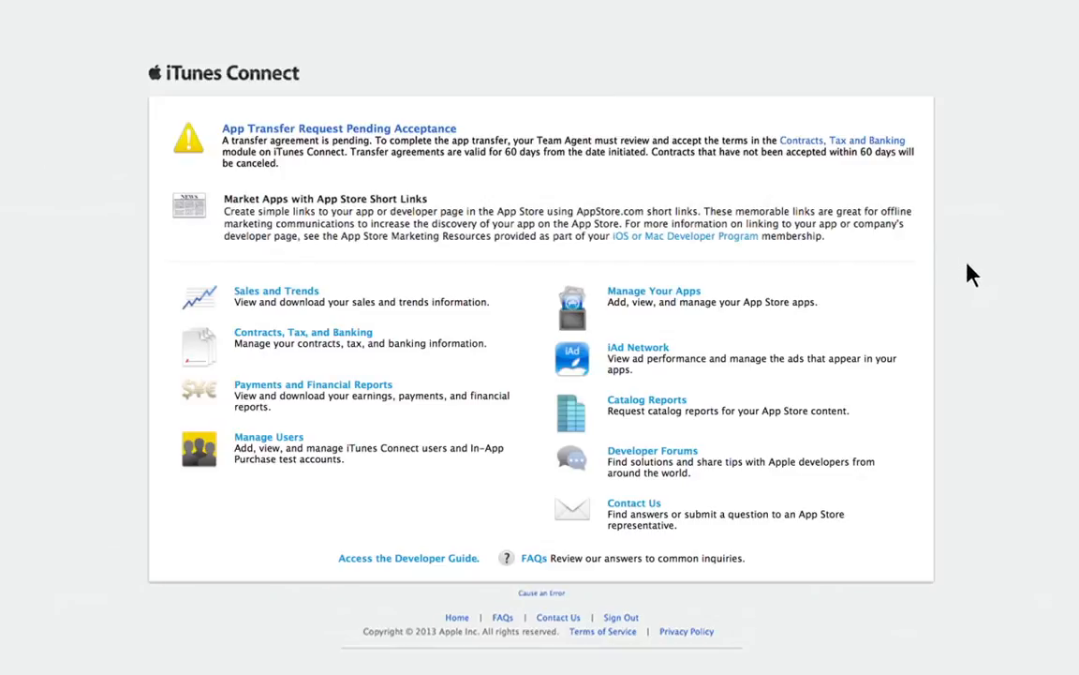
mouse_move(834, 158)
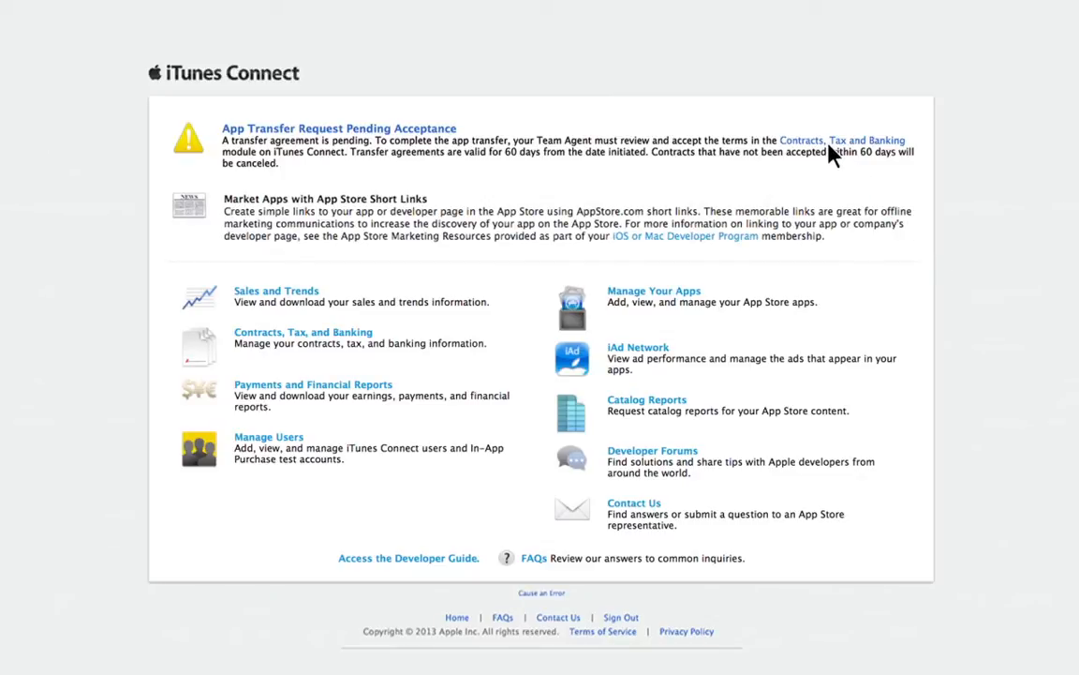
click(842, 141)
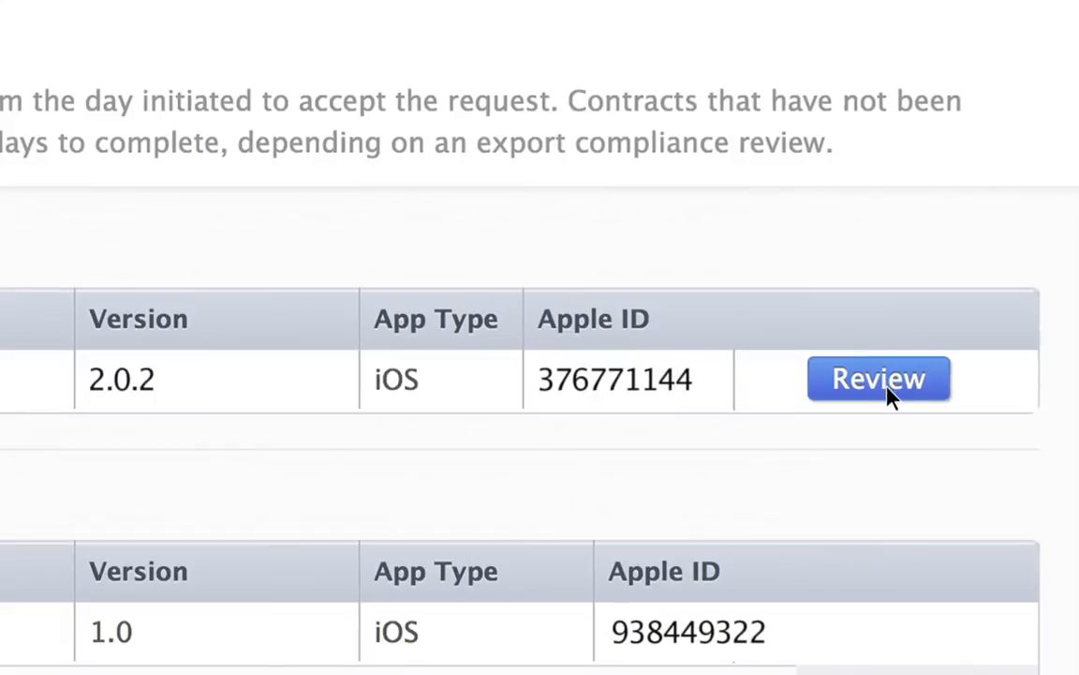
click(877, 379)
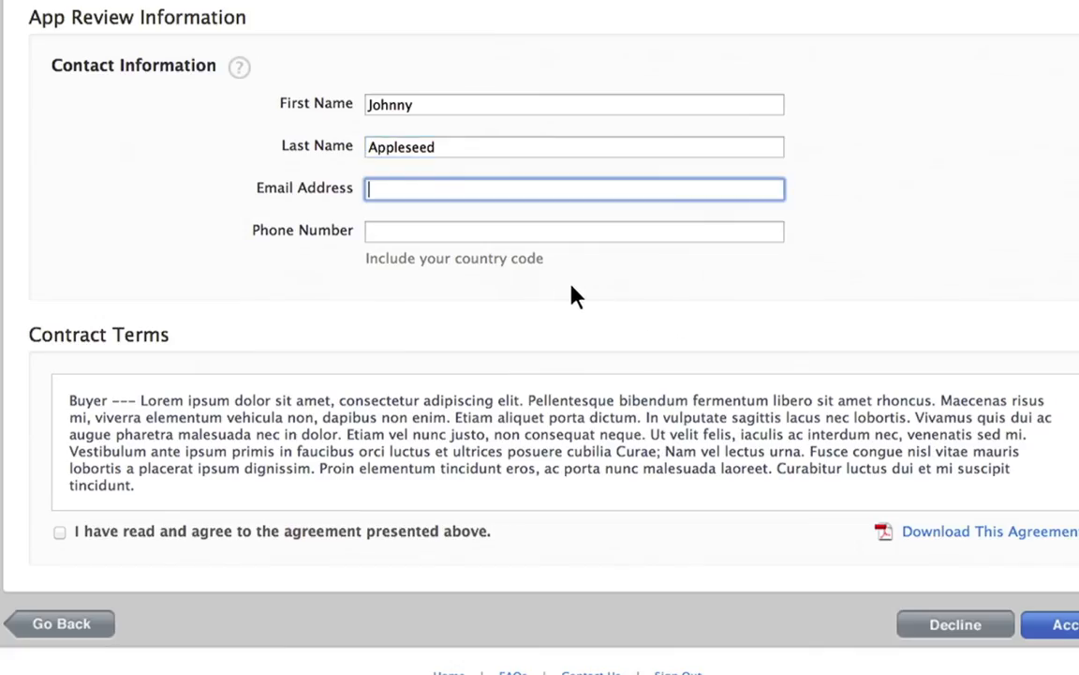
text(johnnyappleseed@apple.com)
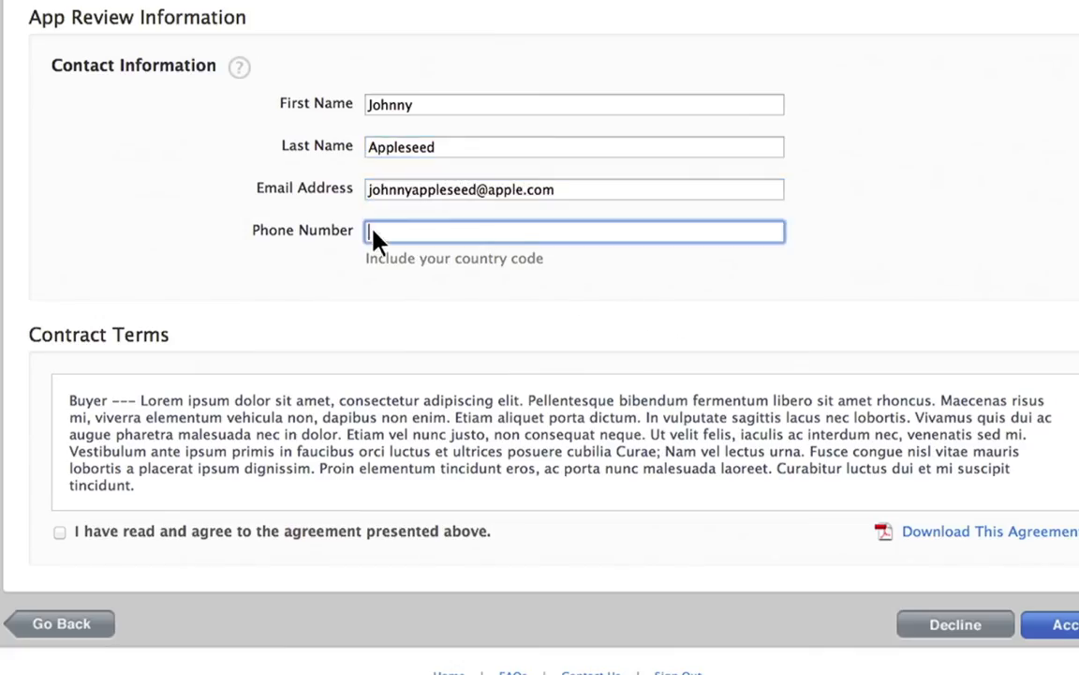
text(14085551234)
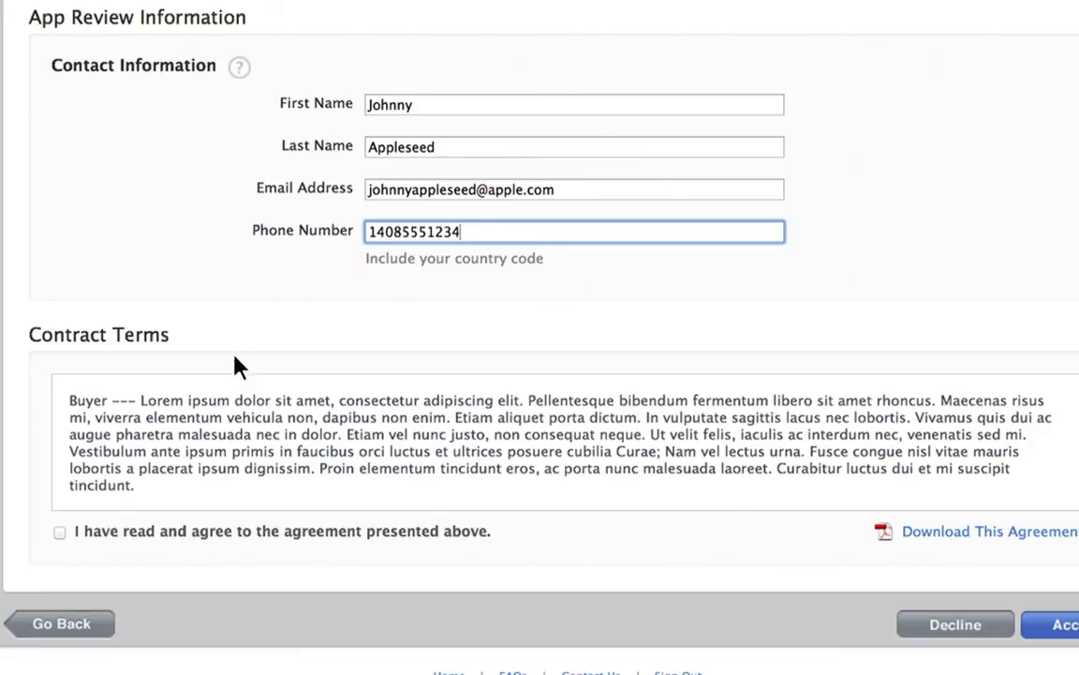
click(60, 532)
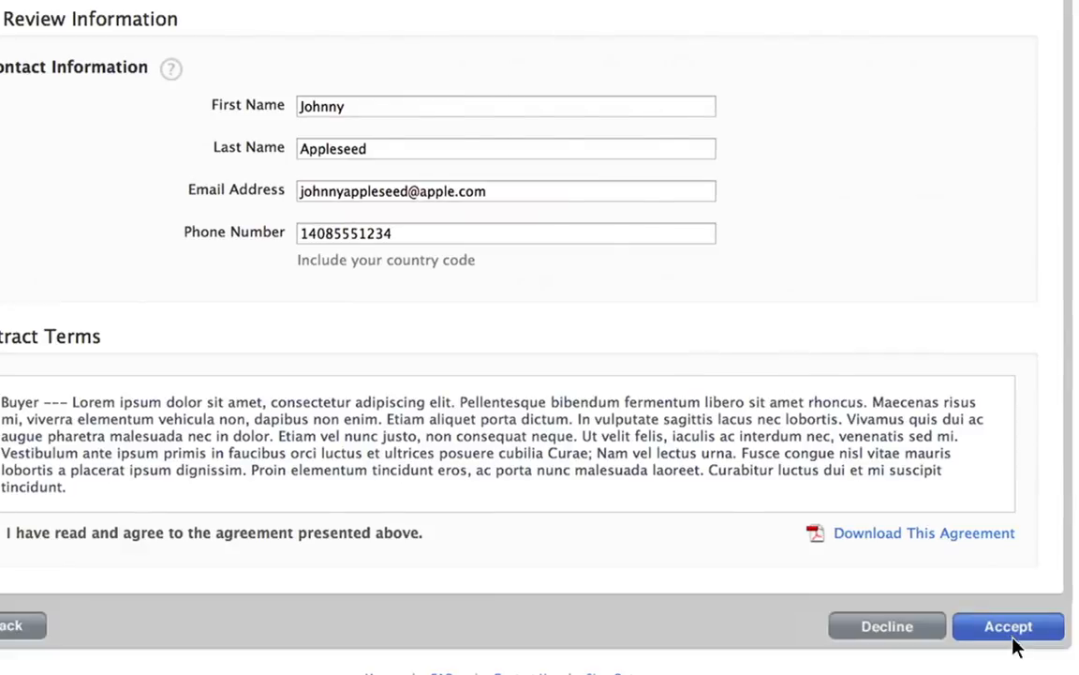
click(1008, 626)
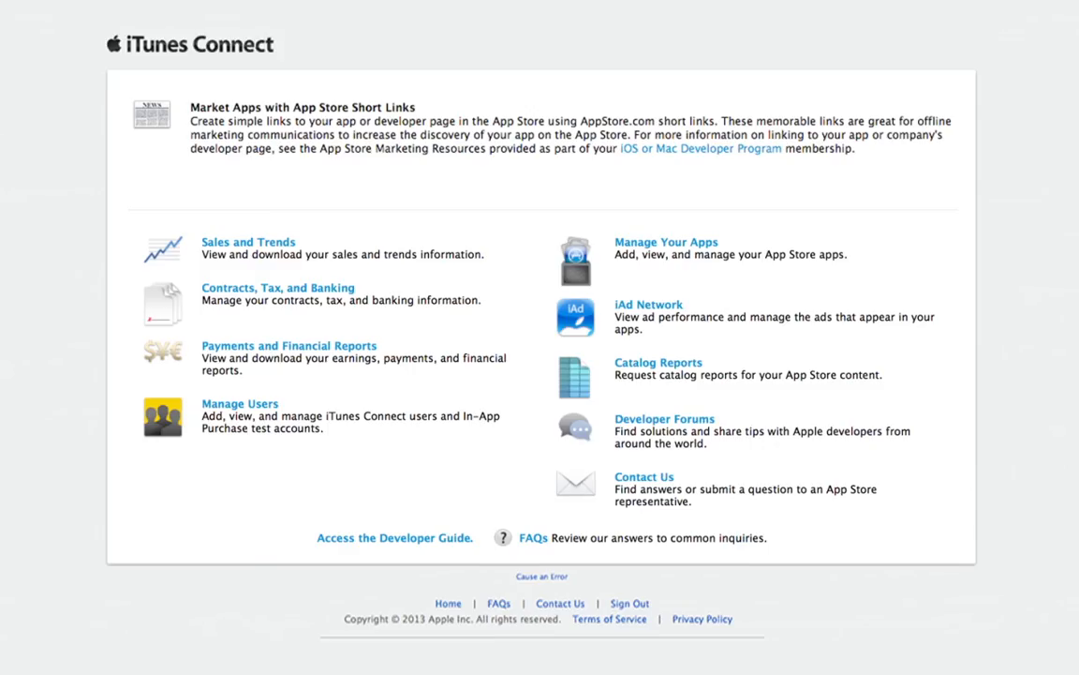